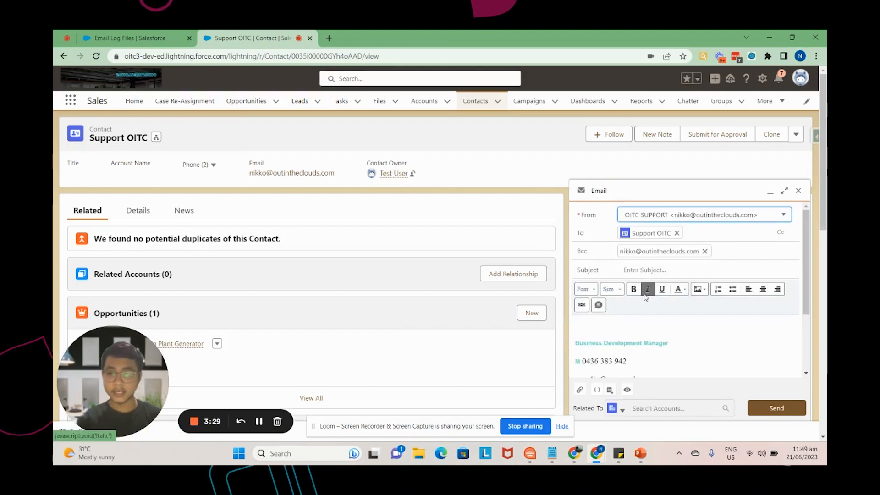
Send the Support OITC contact an email with subject and body 'Test Email'
{"action": "type", "text": "T"}
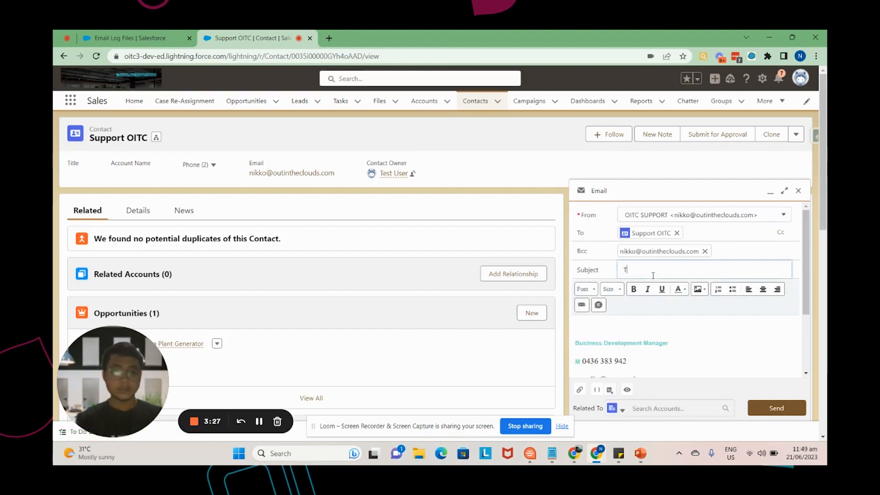
{"action": "type", "text": "Test Email"}
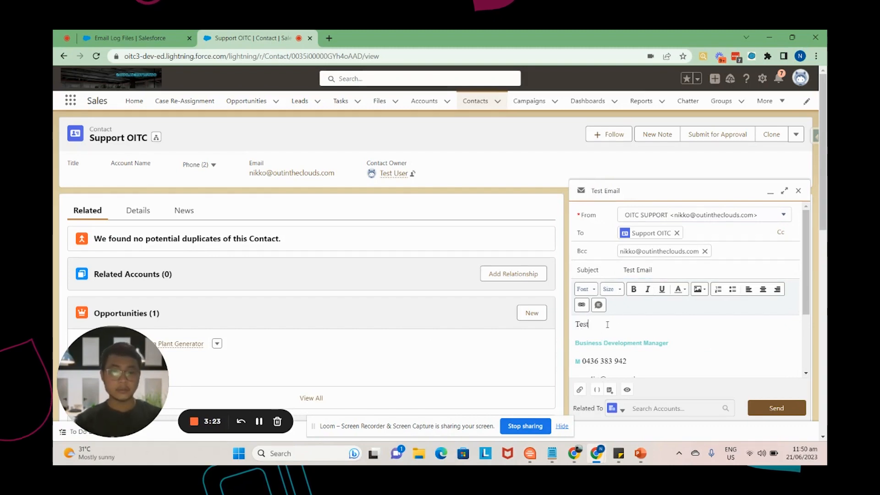
{"action": "type", "text": "Email"}
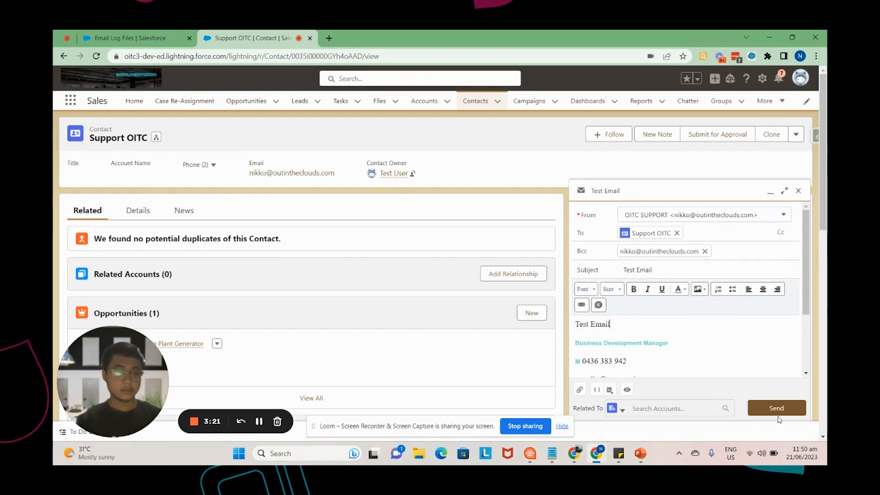
{"action": "left_click", "coordinate": [777, 408]}
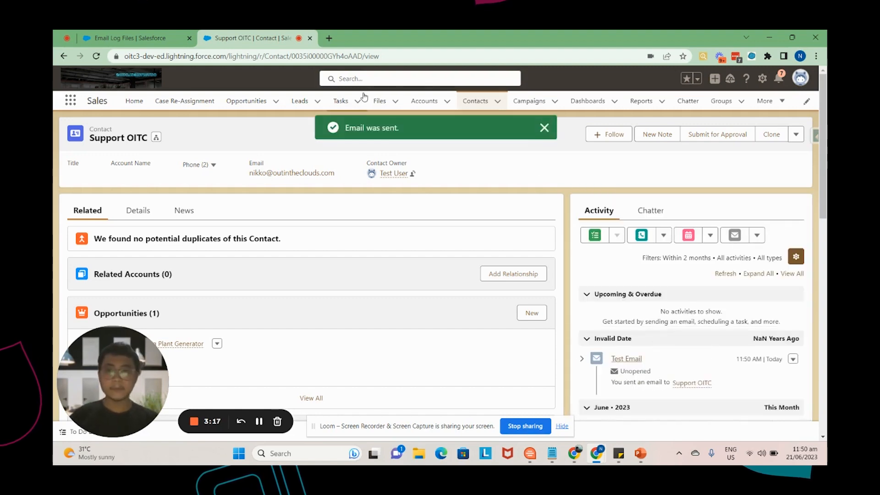
Open the received Test Email in the Gmail inbox, then return to Salesforce
{"action": "key", "text": "alt+tab"}
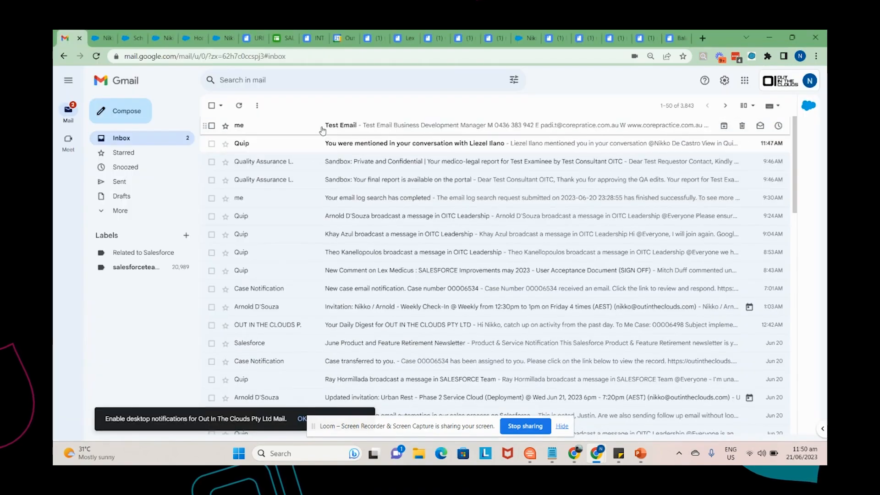
{"action": "left_click", "coordinate": [341, 125]}
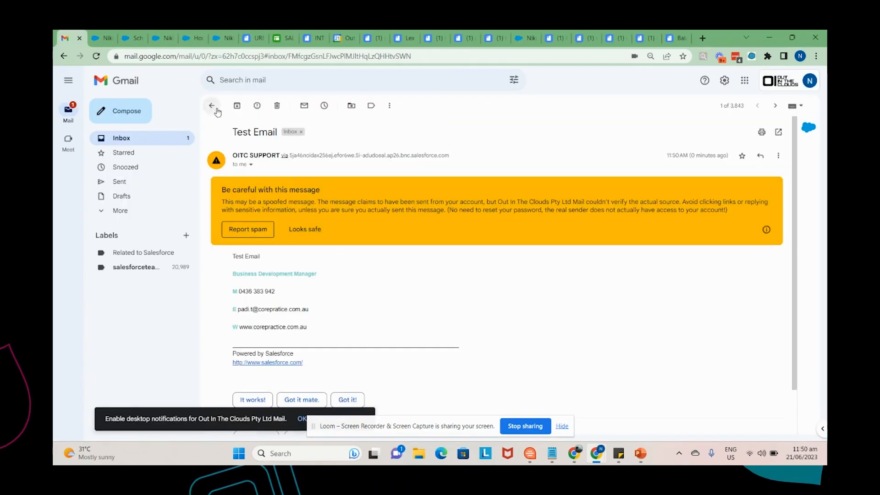
{"action": "mouse_move", "coordinate": [213, 106]}
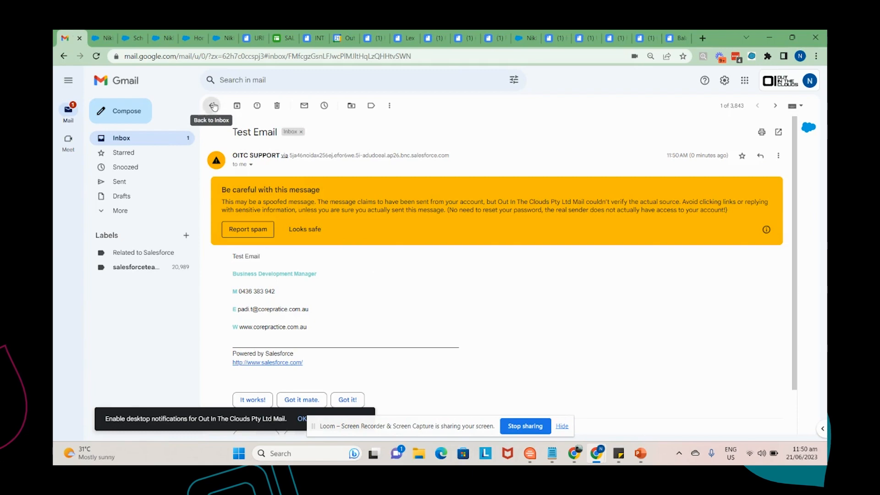
{"action": "key", "text": "Alt+Tab"}
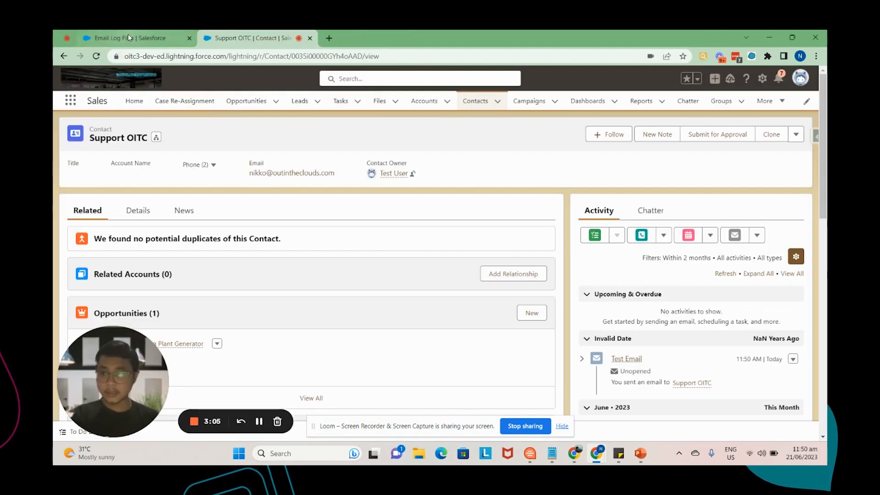
On Email Log Files, request a new email log starting 6/21/2023
{"action": "left_click", "coordinate": [128, 38]}
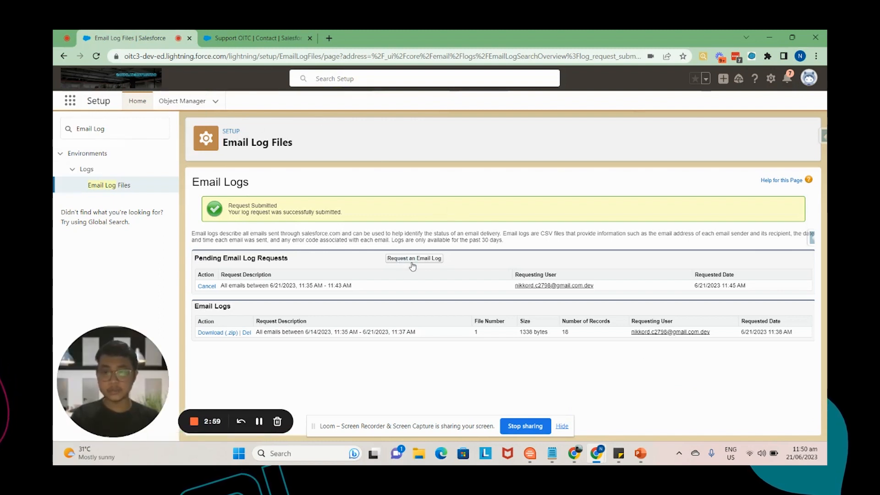
{"action": "left_click", "coordinate": [414, 259]}
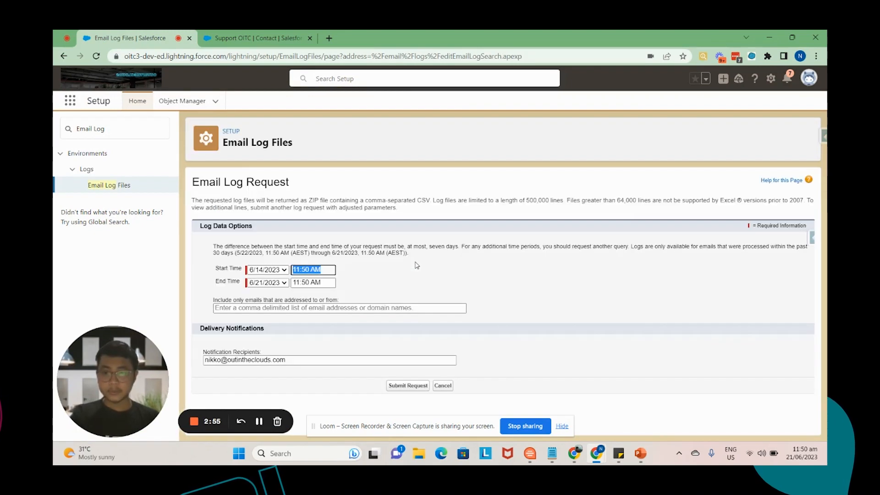
{"action": "mouse_move", "coordinate": [421, 266]}
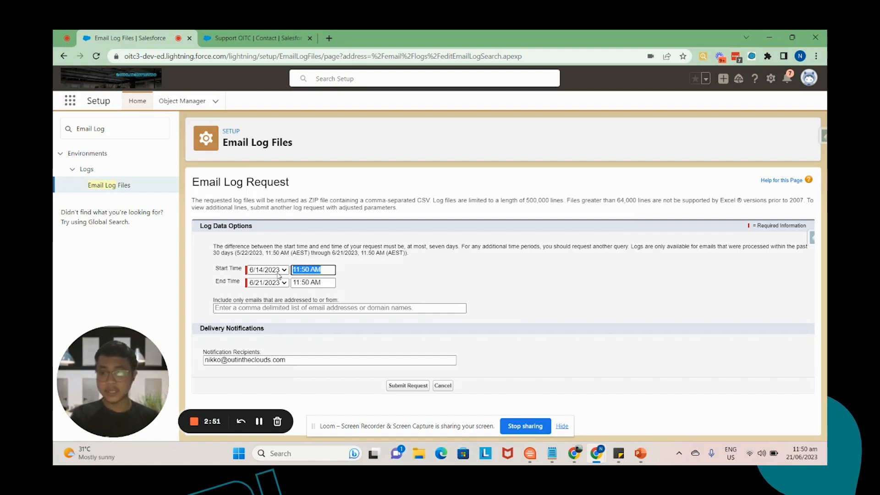
{"action": "left_click", "coordinate": [266, 270]}
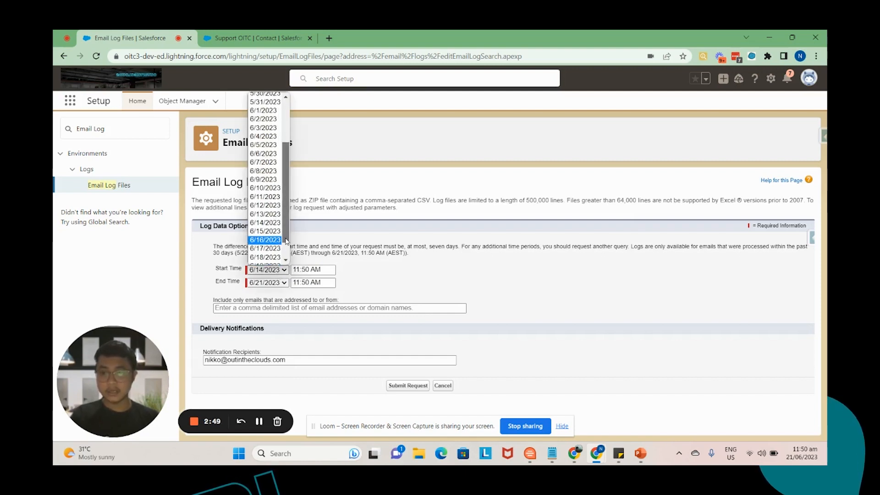
{"action": "left_click", "coordinate": [266, 270]}
{"action": "type", "text": "47"}
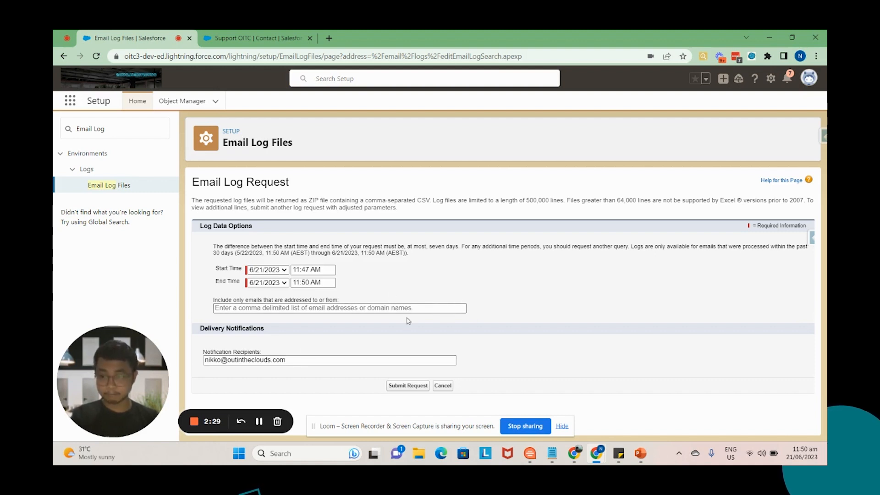
Delete the existing notification recipient address from the log request
{"action": "left_click", "coordinate": [288, 360]}
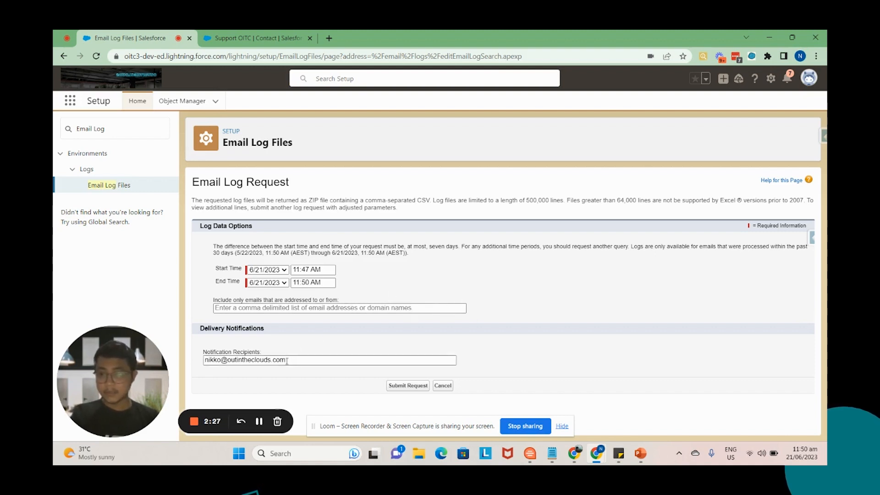
{"action": "double_click", "coordinate": [244, 360]}
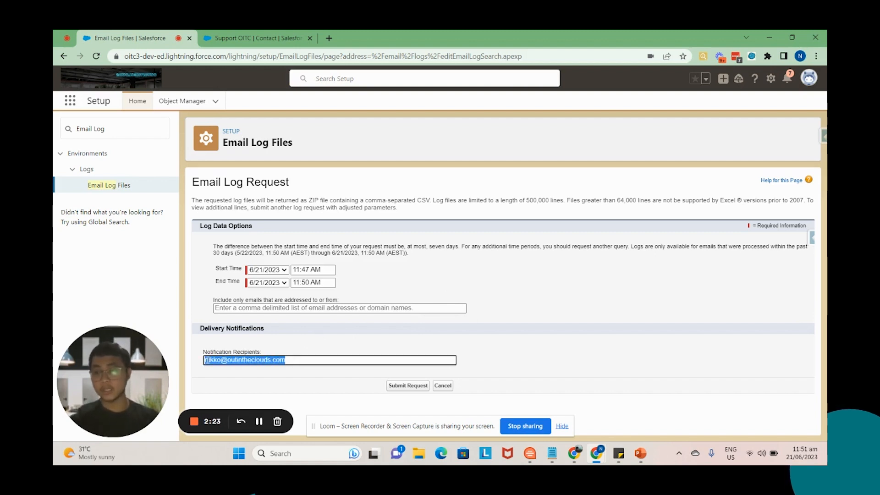
{"action": "key", "text": "Delete"}
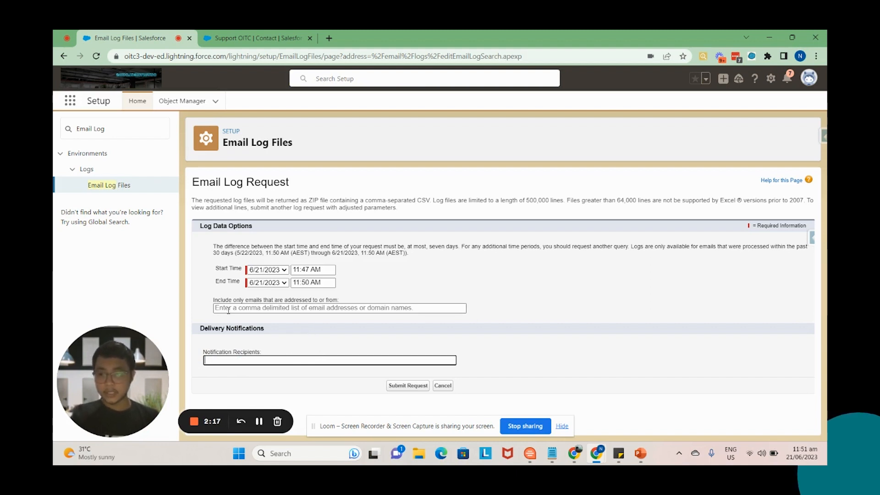
Clear the support mailbox address from the 'Include only emails addressed to or from' filter
{"action": "left_click", "coordinate": [339, 308]}
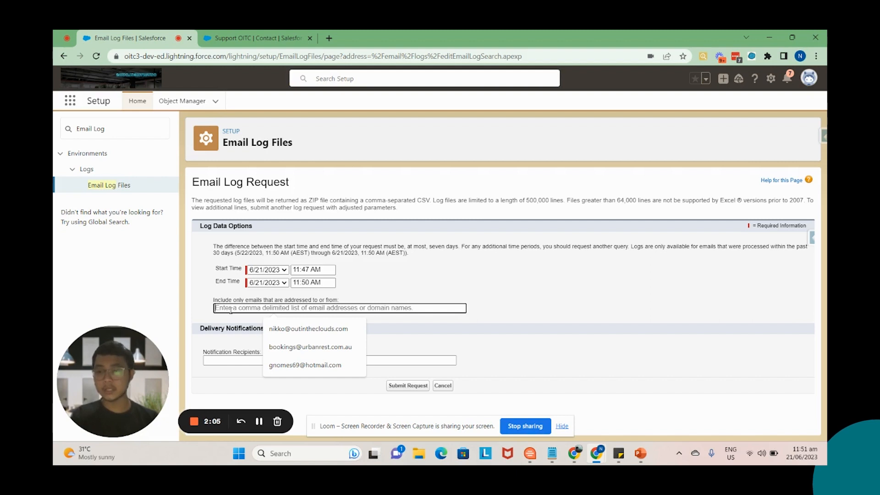
{"action": "left_click", "coordinate": [307, 329]}
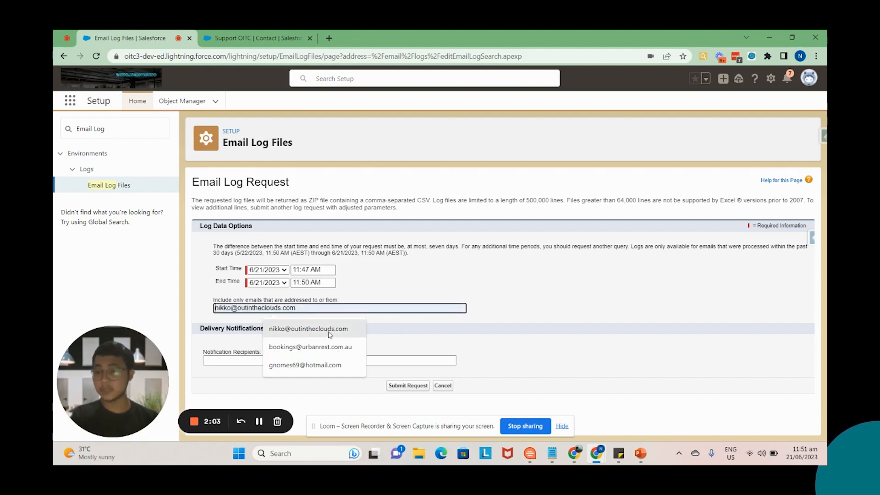
{"action": "left_click", "coordinate": [312, 308]}
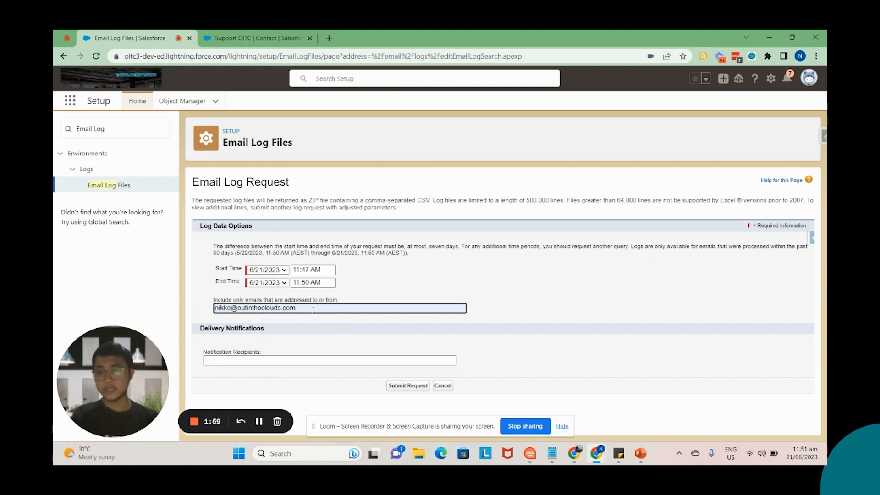
{"action": "double_click", "coordinate": [254, 308]}
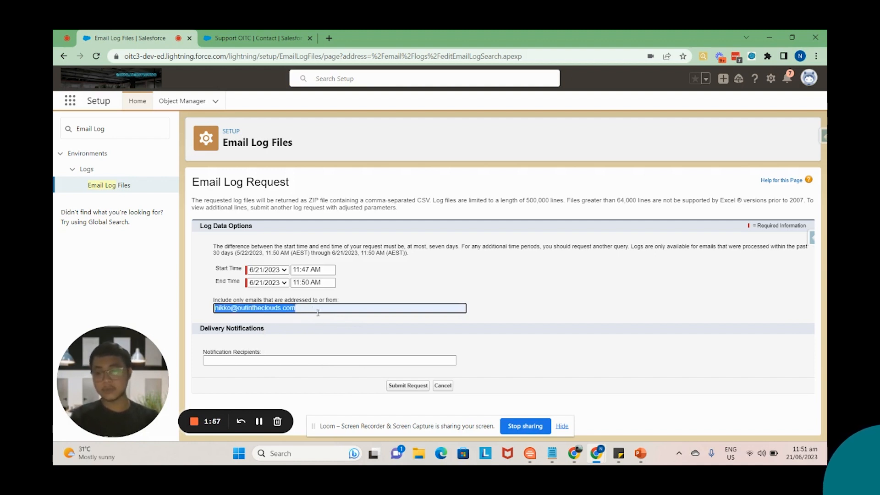
{"action": "key", "text": "Delete"}
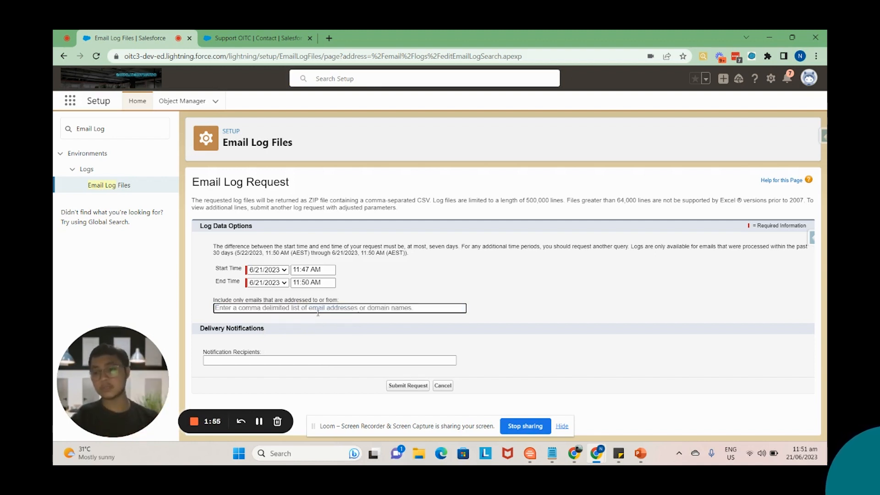
{"action": "mouse_move", "coordinate": [372, 299]}
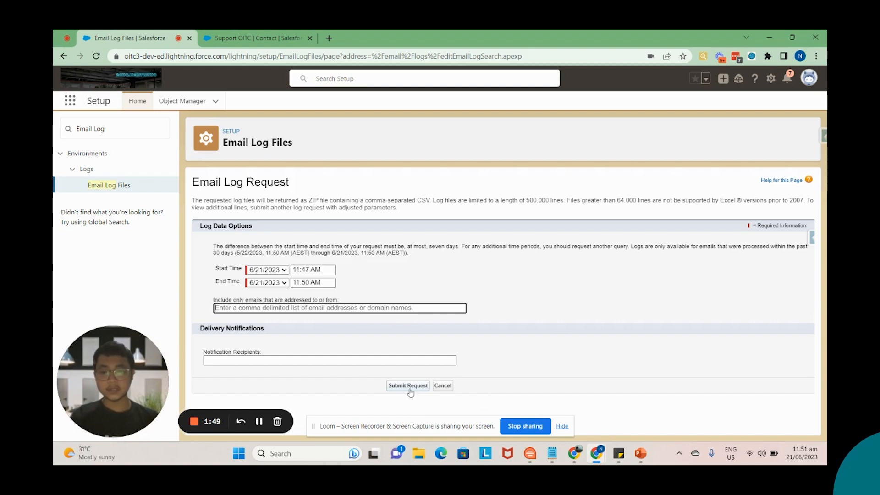
Submit the email log request and open the EmailLog_6-21-2023 ZIP
{"action": "left_click", "coordinate": [408, 385]}
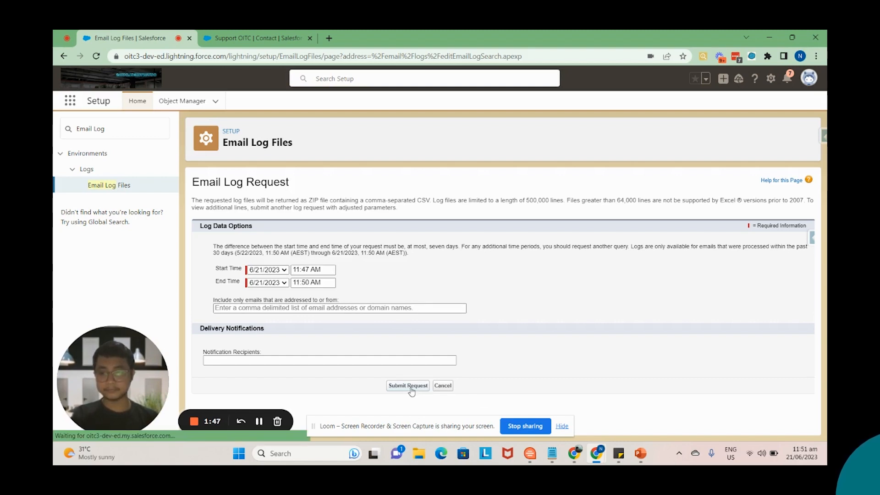
{"action": "left_click", "coordinate": [408, 386]}
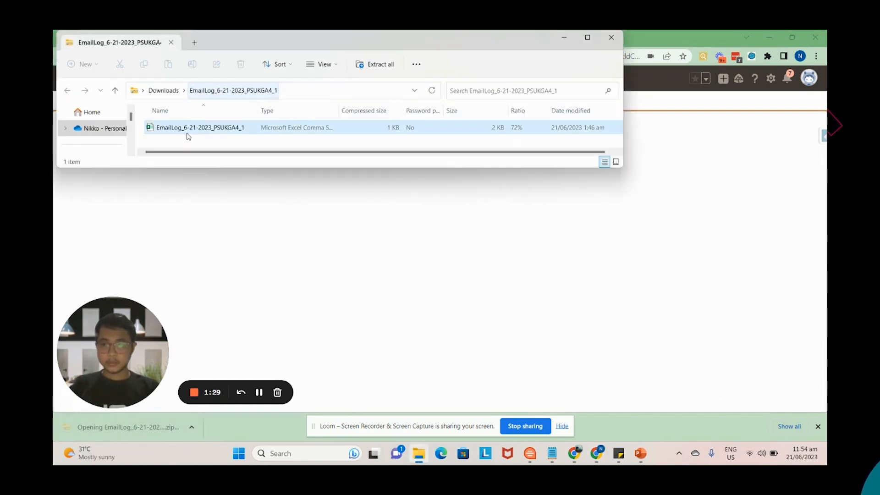
Open the EmailLog CSV from the ZIP in Excel
{"action": "left_click", "coordinate": [190, 130]}
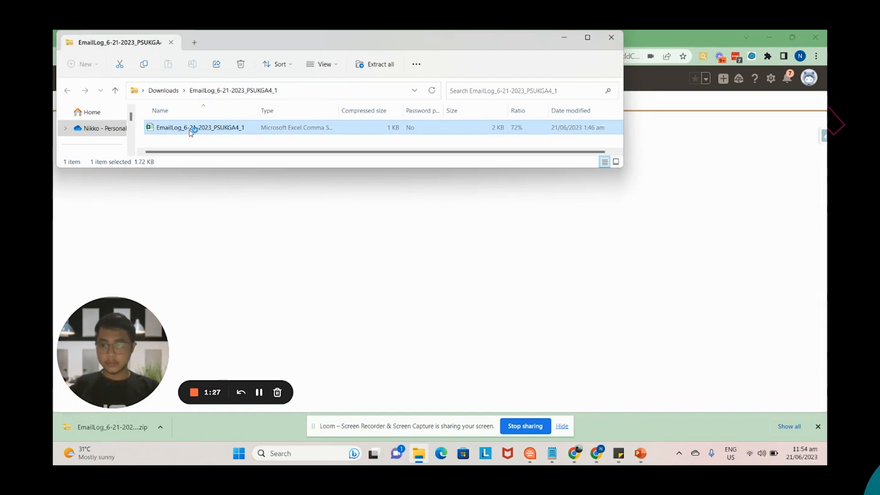
{"action": "double_click", "coordinate": [197, 128]}
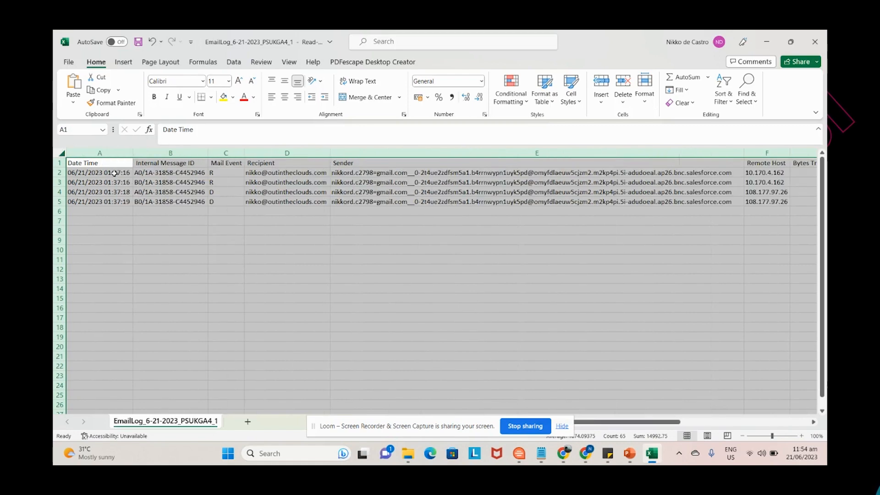
{"action": "left_click", "coordinate": [99, 172]}
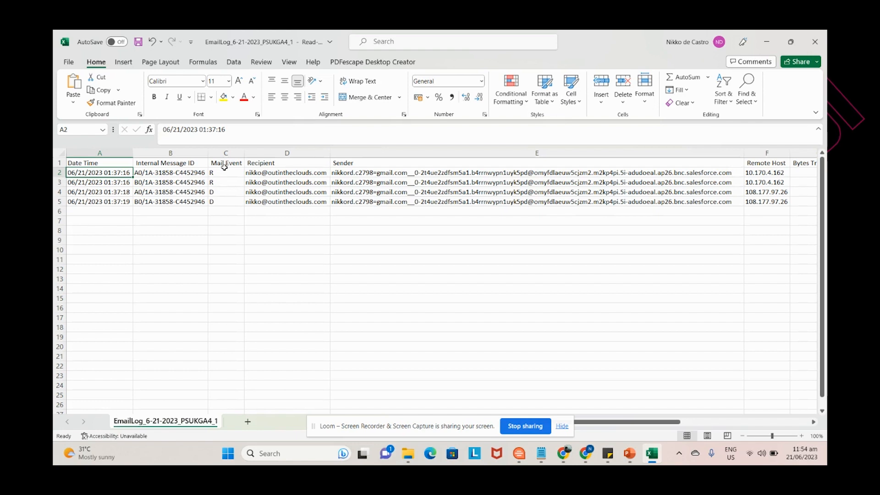
{"action": "left_click", "coordinate": [226, 173]}
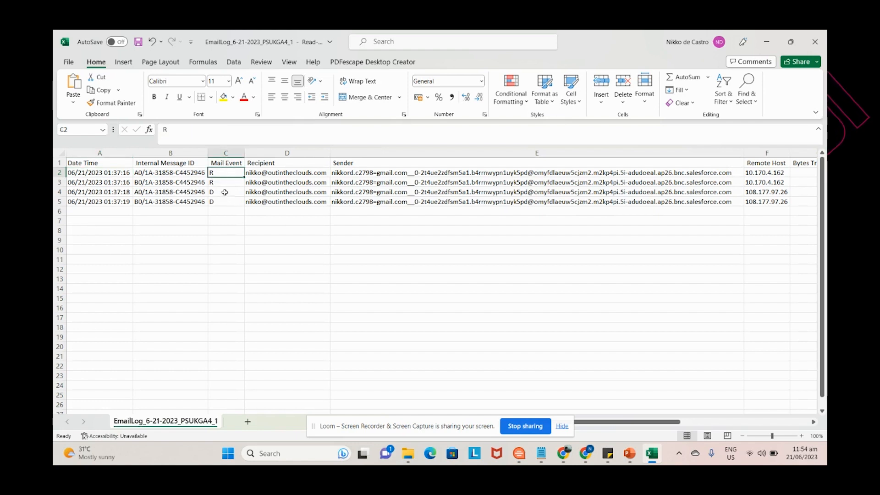
{"action": "left_click", "coordinate": [225, 192]}
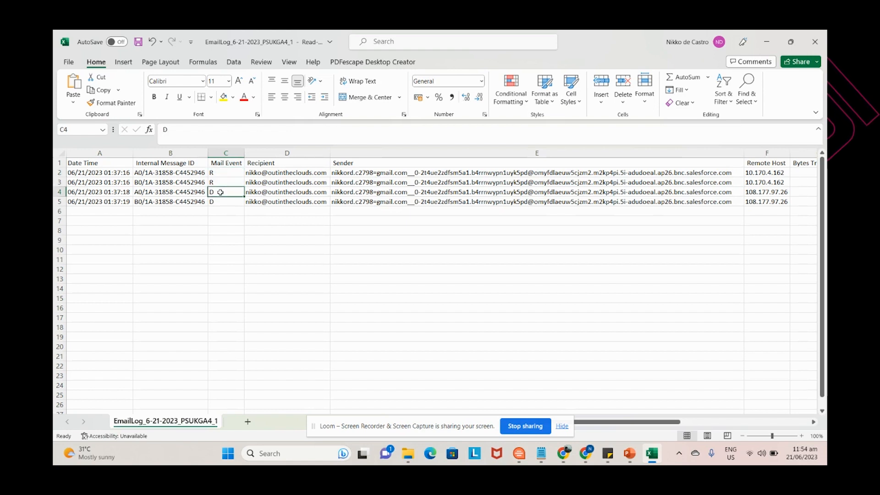
{"action": "left_click", "coordinate": [226, 173]}
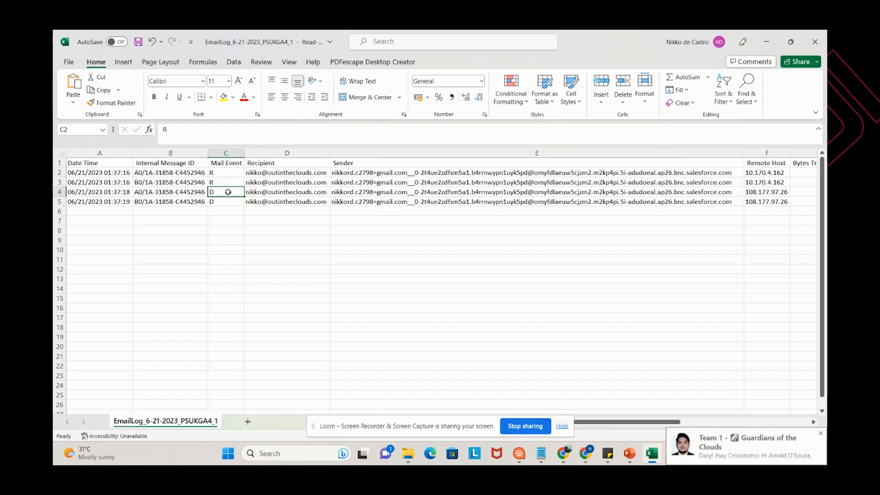
{"action": "left_click", "coordinate": [227, 192]}
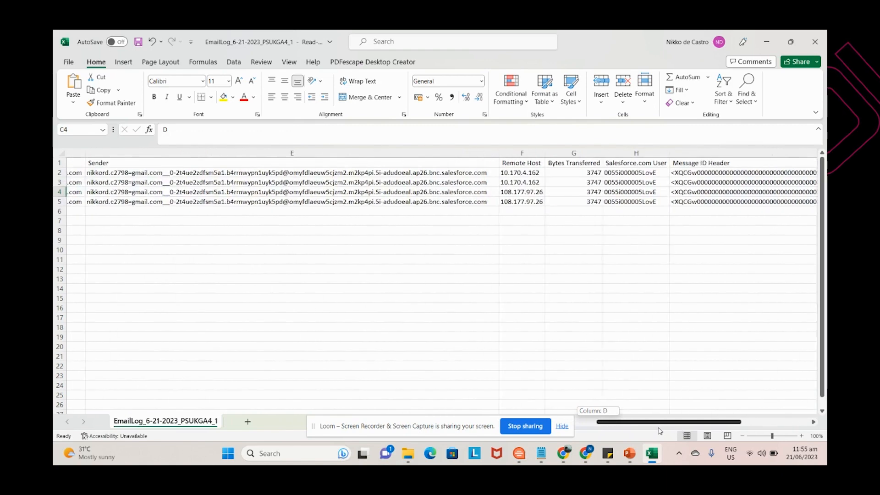
Check the row 5 Mail Event value, then select all of column C
{"action": "scroll", "scroll_direction": "left", "scroll_amount": 3}
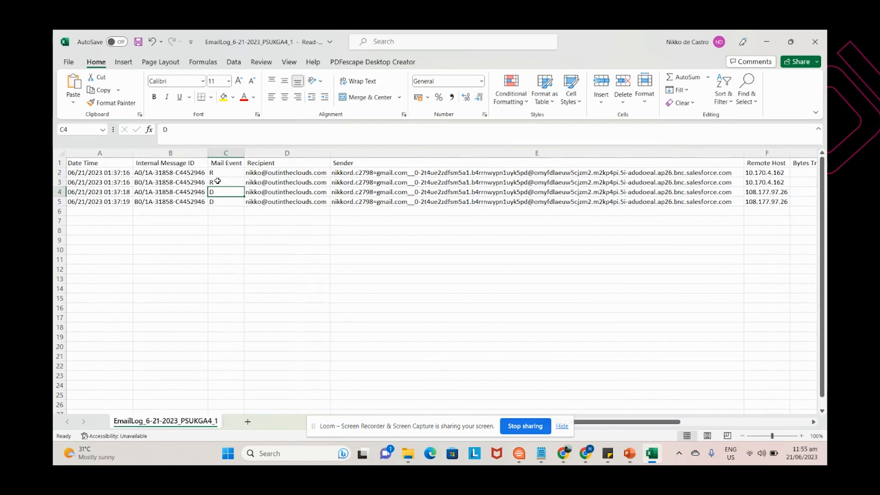
{"action": "left_click", "coordinate": [226, 202]}
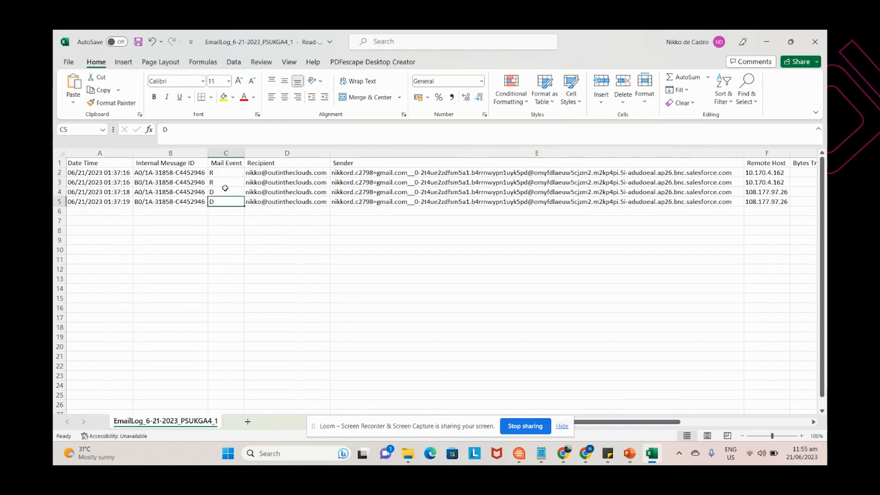
{"action": "mouse_move", "coordinate": [223, 172]}
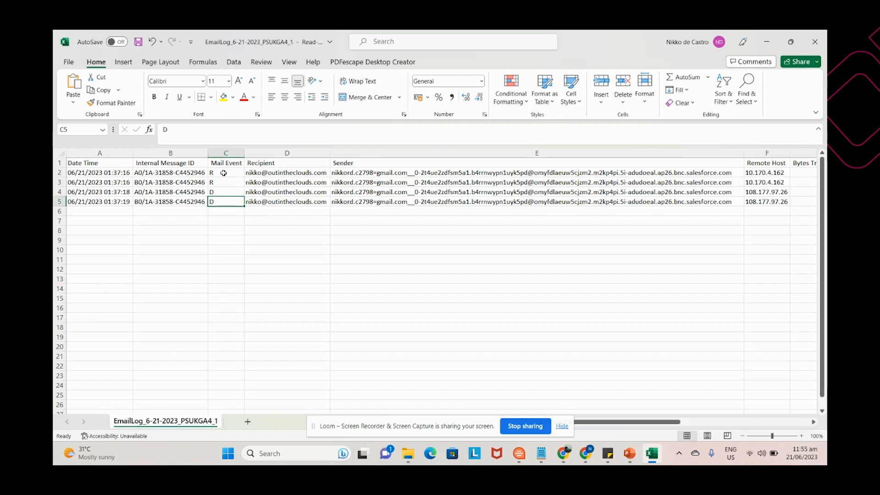
{"action": "mouse_move", "coordinate": [442, 206]}
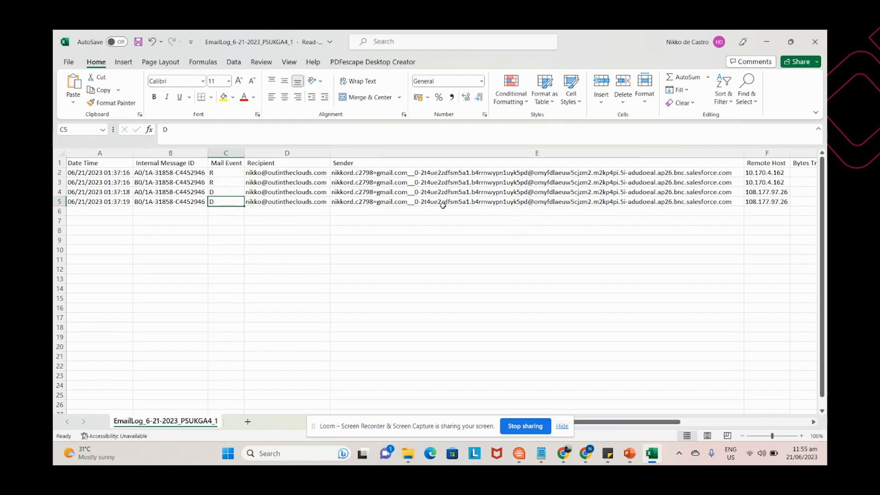
{"action": "mouse_move", "coordinate": [604, 403]}
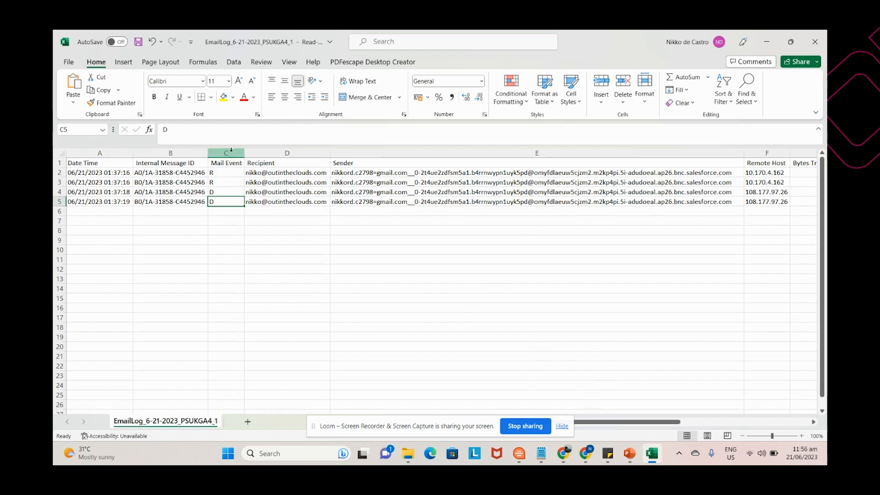
{"action": "left_click", "coordinate": [225, 153]}
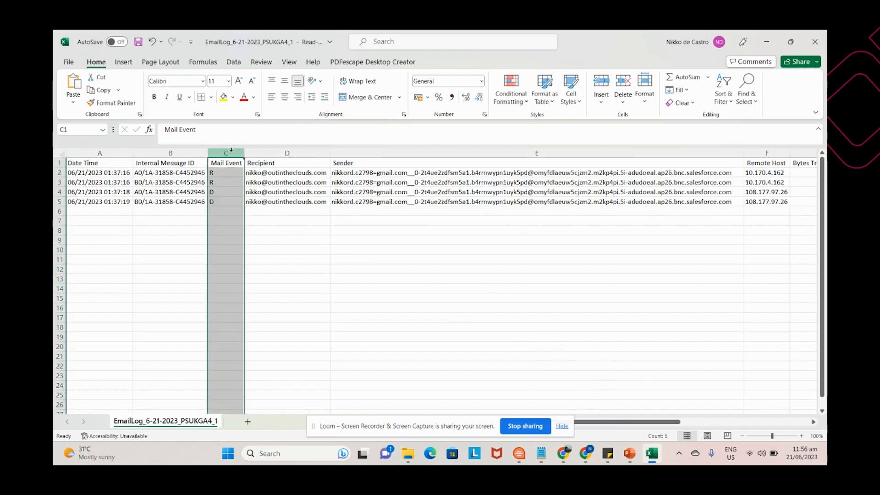